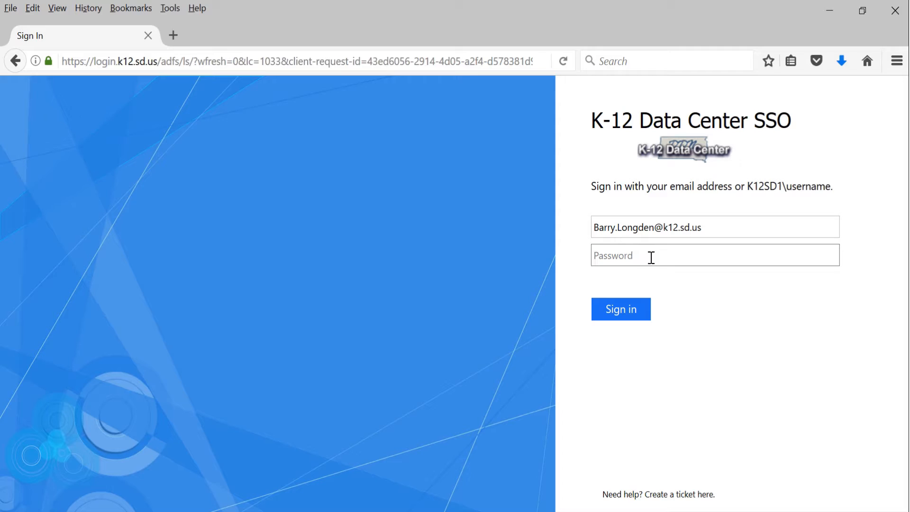
Step: Enter the account password and submit the district SSO sign-in
{"action": "left_click", "coordinate": [697, 255]}
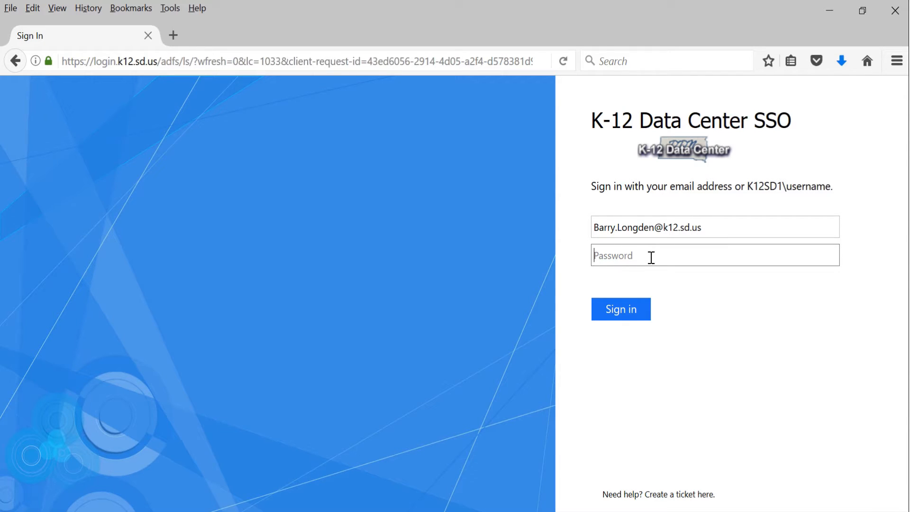
{"action": "type", "text": "••"}
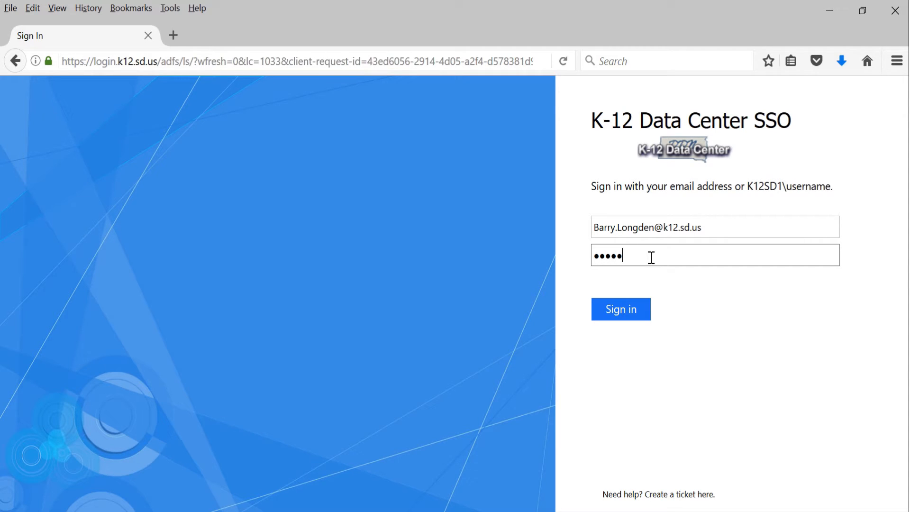
{"action": "left_click", "coordinate": [620, 309]}
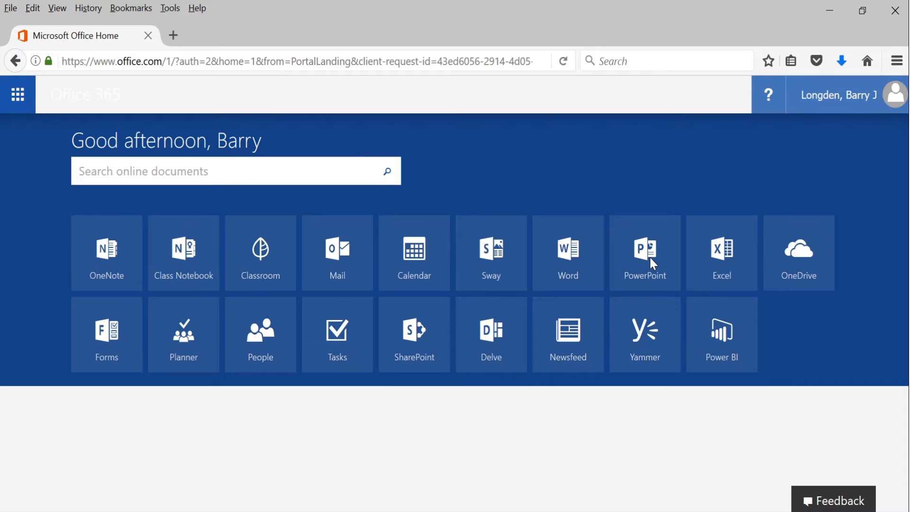
Step: Launch Classroom from the Office 365 home page tiles
{"action": "left_click", "coordinate": [260, 252]}
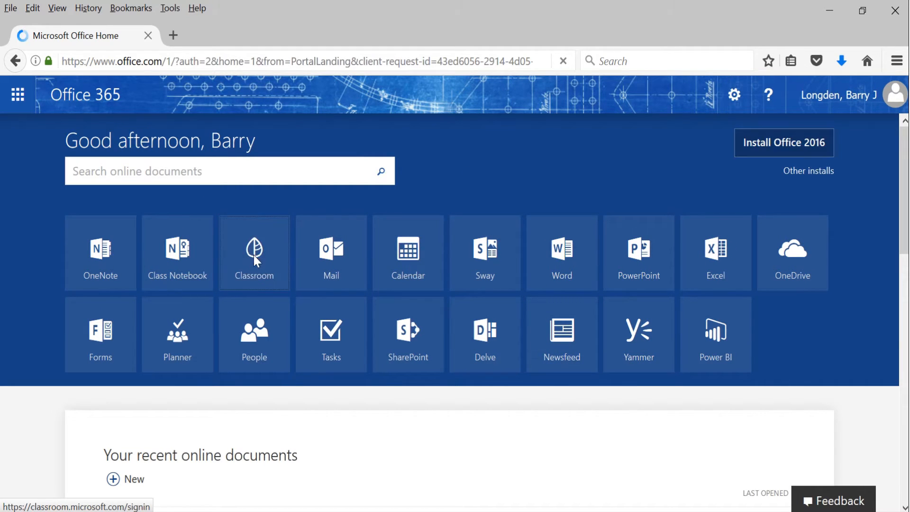
{"action": "left_click", "coordinate": [255, 252]}
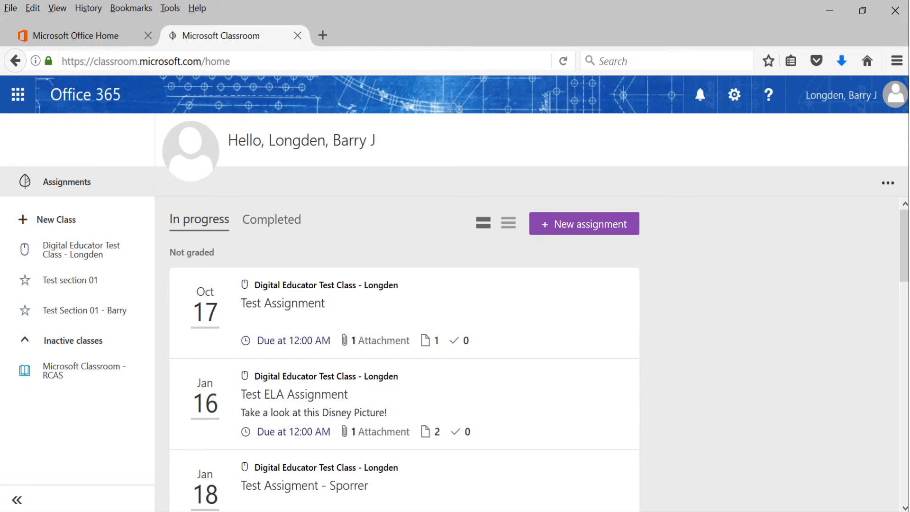
{"action": "mouse_move", "coordinate": [60, 371]}
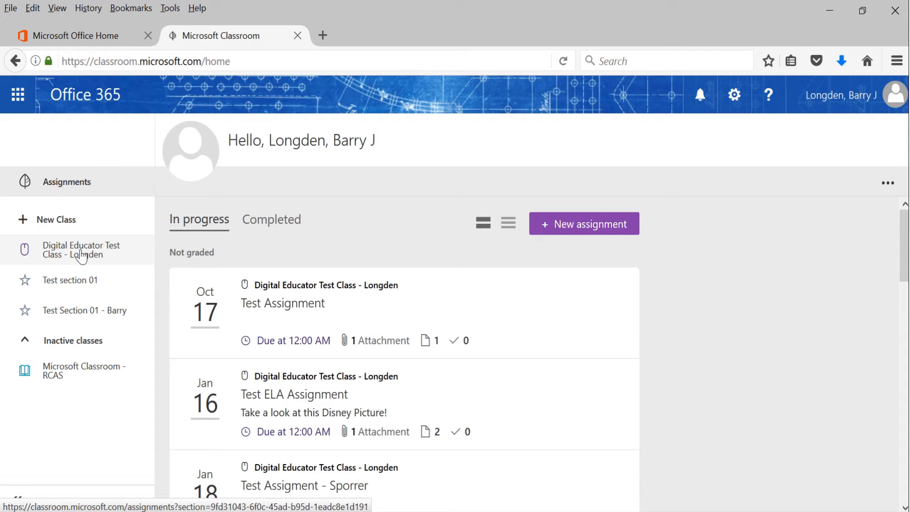
Step: Select 'Digital Educator Test Class - Longden' in the sidebar class list
{"action": "left_click", "coordinate": [81, 249]}
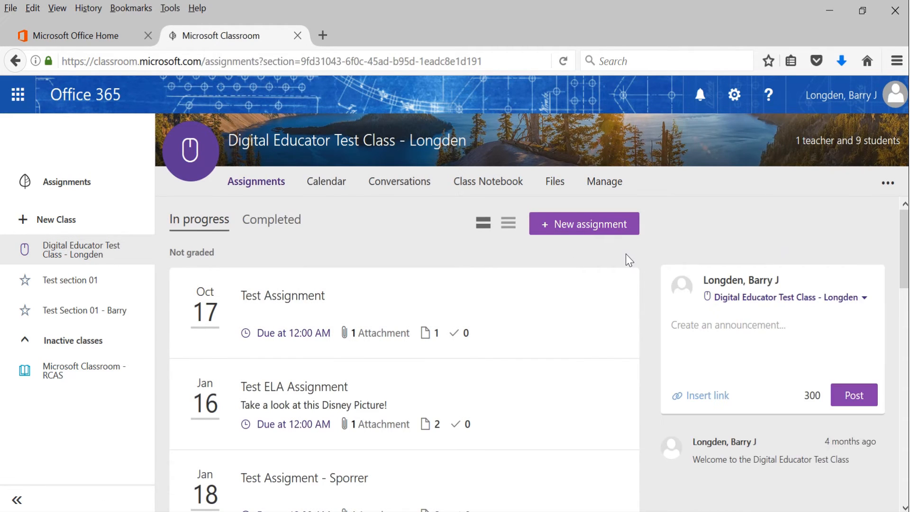
{"action": "mouse_move", "coordinate": [757, 210]}
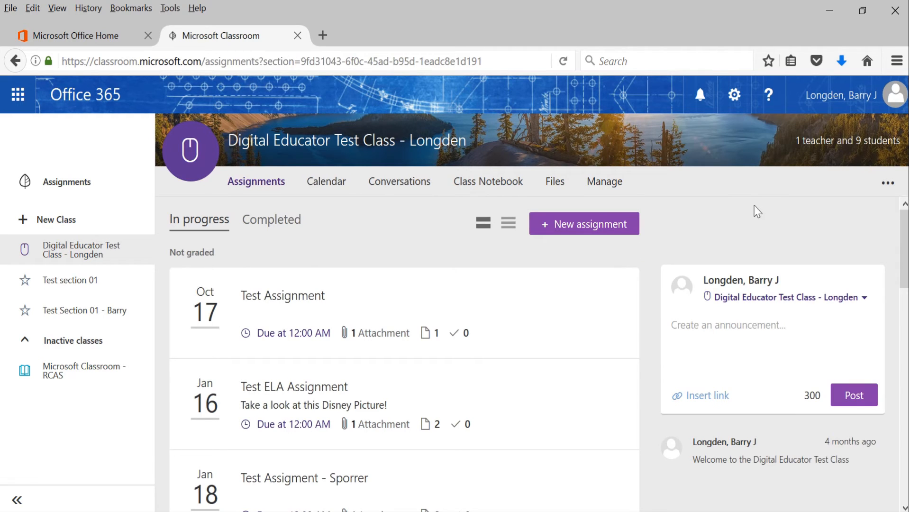
{"action": "mouse_move", "coordinate": [256, 181]}
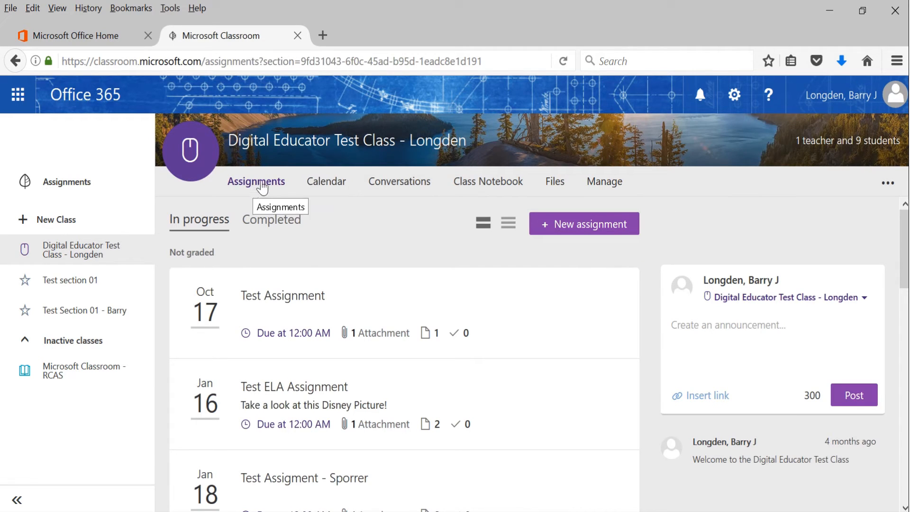
{"action": "mouse_move", "coordinate": [399, 182]}
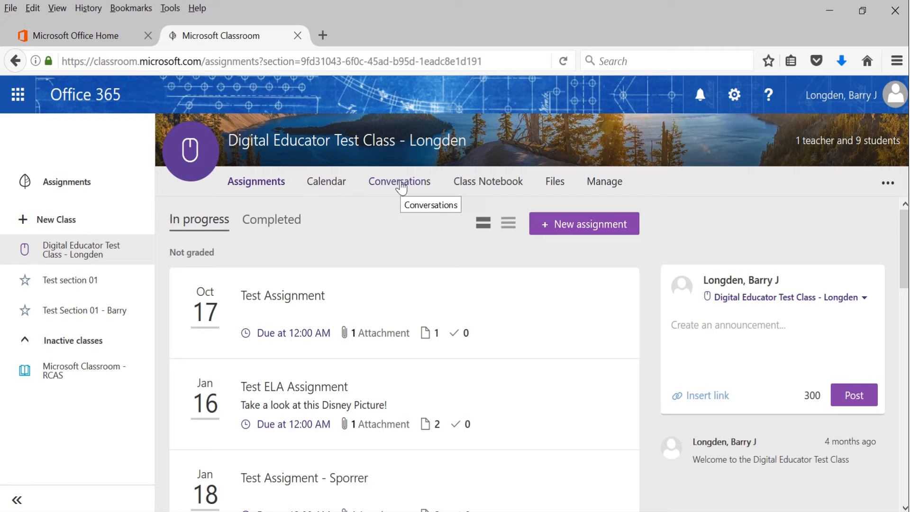
{"action": "mouse_move", "coordinate": [548, 192]}
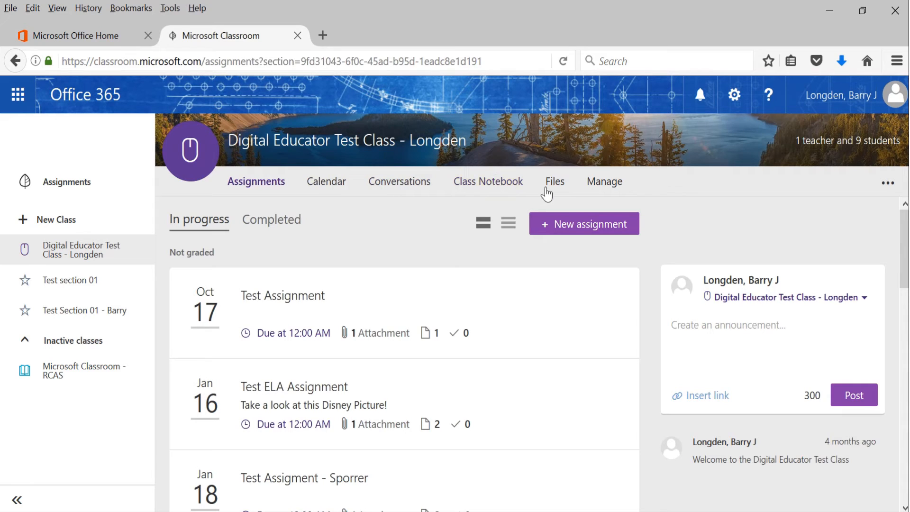
{"action": "mouse_move", "coordinate": [616, 196]}
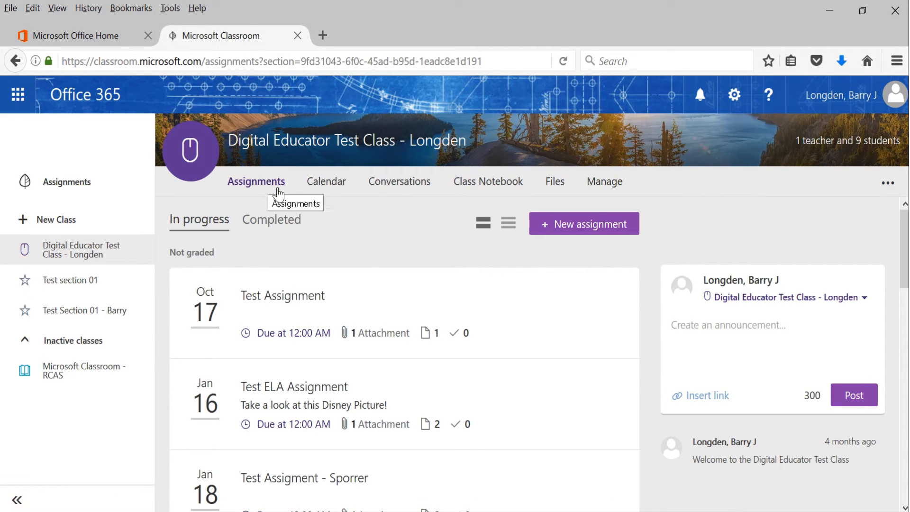
{"action": "mouse_move", "coordinate": [199, 232]}
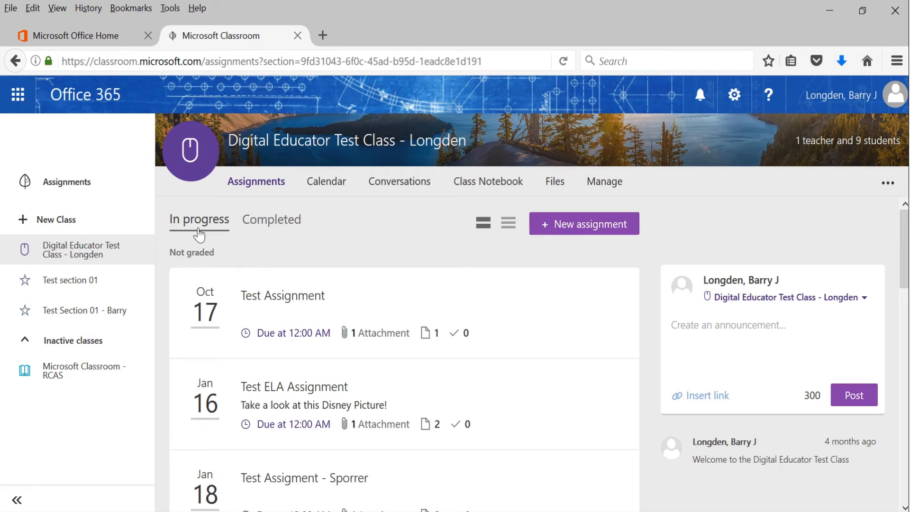
{"action": "mouse_move", "coordinate": [327, 230]}
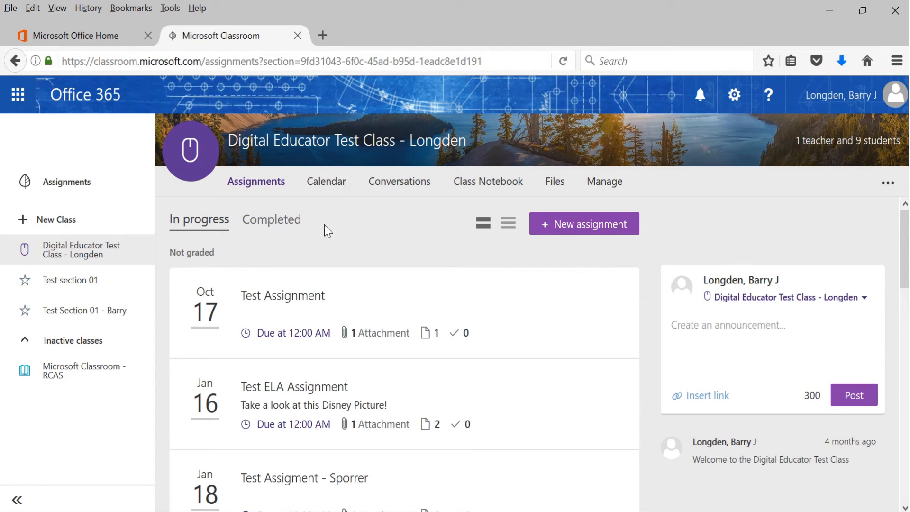
{"action": "mouse_move", "coordinate": [585, 224]}
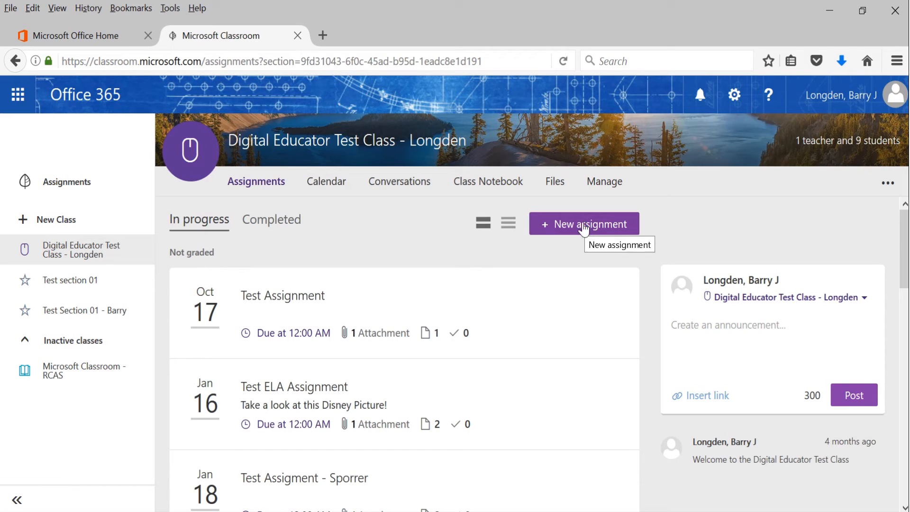
{"action": "mouse_move", "coordinate": [326, 181]}
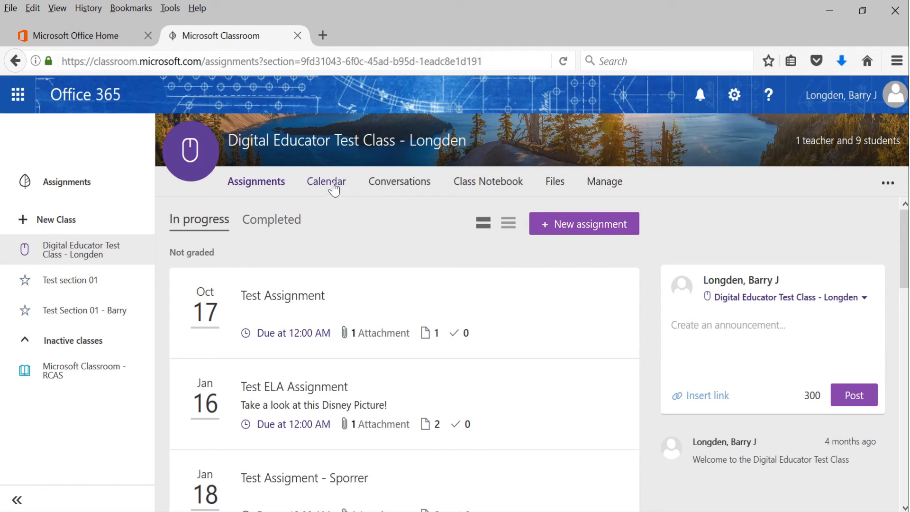
{"action": "mouse_move", "coordinate": [326, 181]}
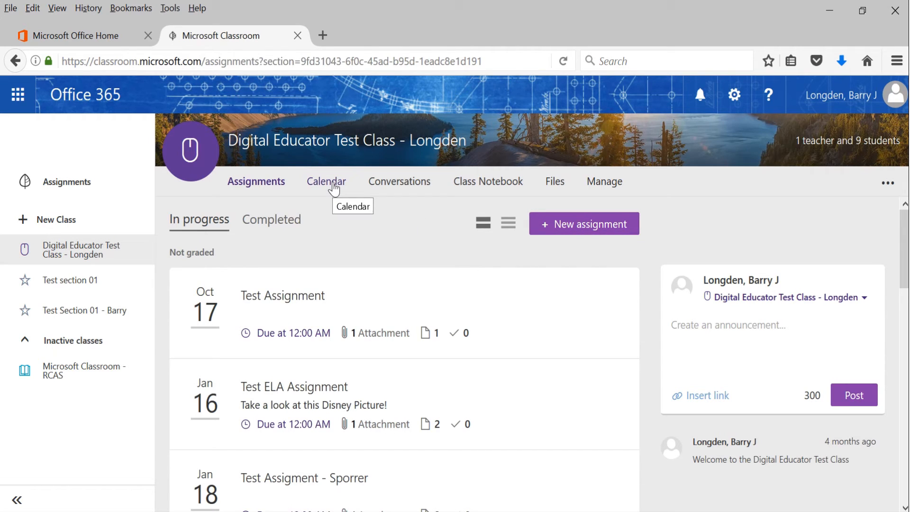
{"action": "mouse_move", "coordinate": [338, 189]}
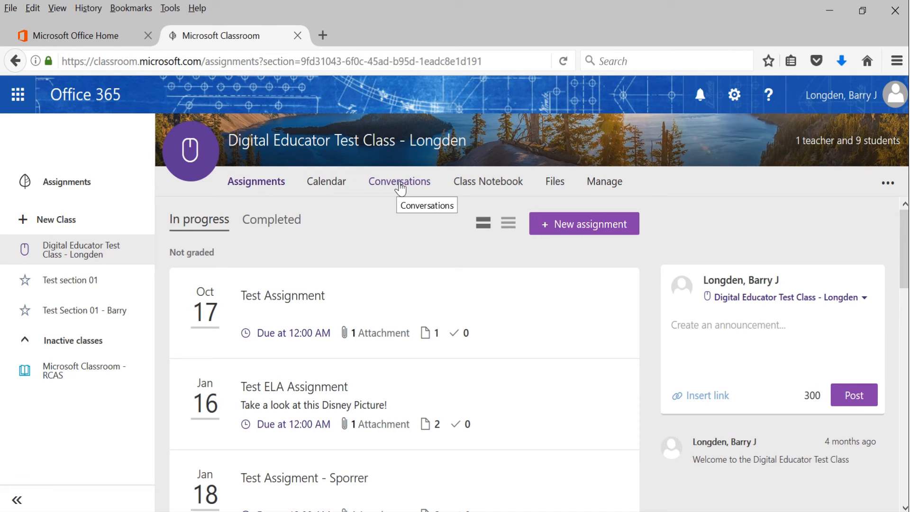
{"action": "mouse_move", "coordinate": [405, 187]}
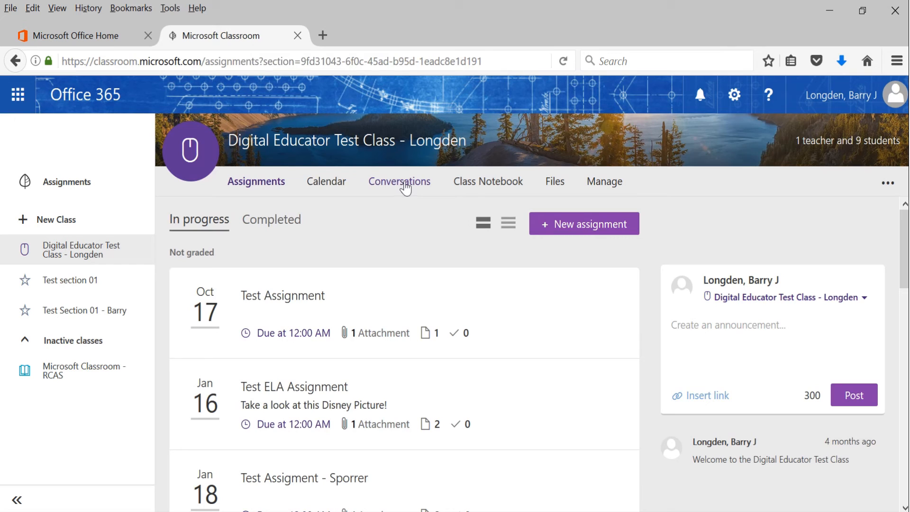
{"action": "mouse_move", "coordinate": [501, 189]}
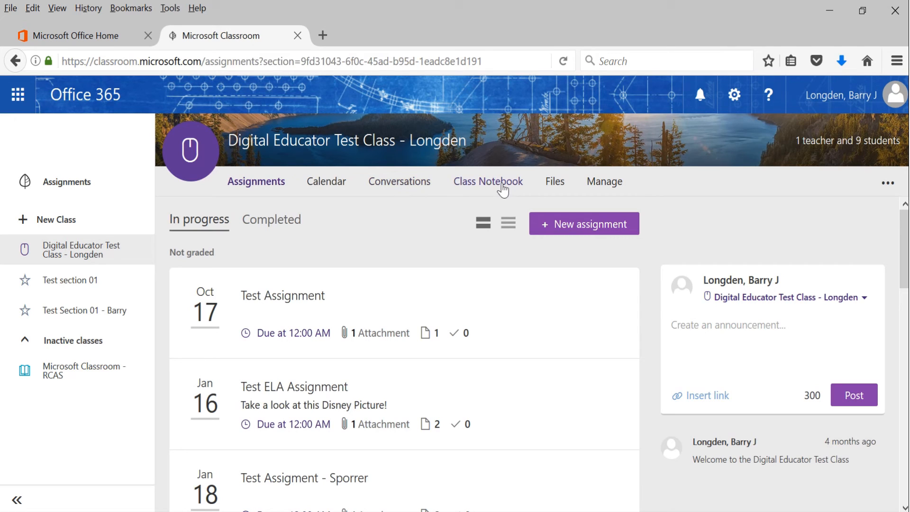
{"action": "mouse_move", "coordinate": [487, 197]}
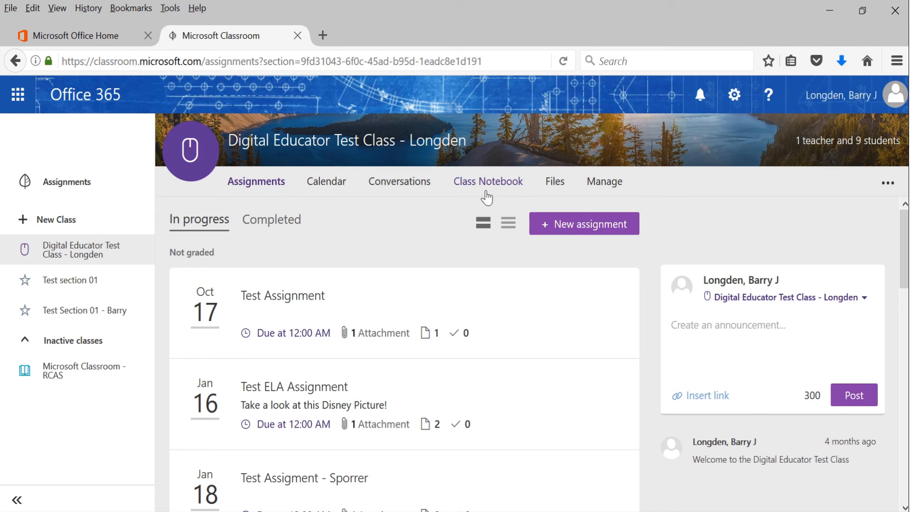
{"action": "mouse_move", "coordinate": [490, 195]}
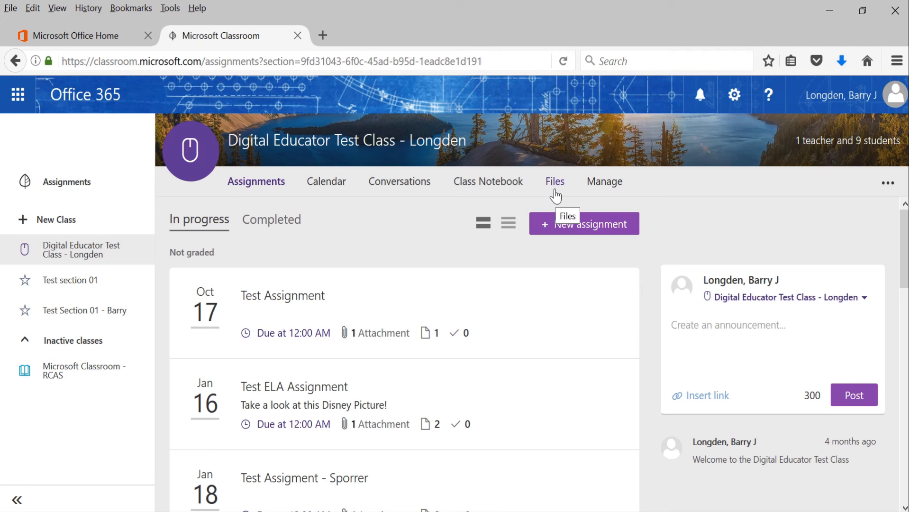
{"action": "mouse_move", "coordinate": [610, 191]}
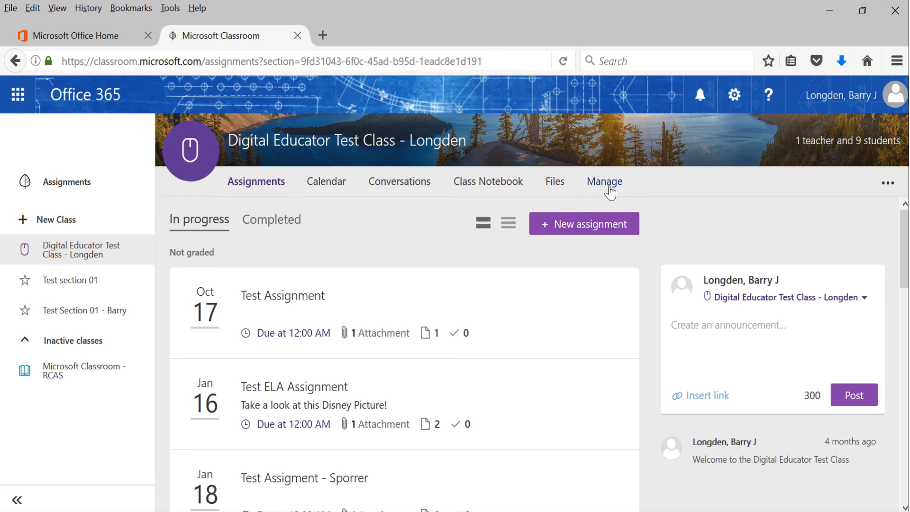
{"action": "mouse_move", "coordinate": [605, 181]}
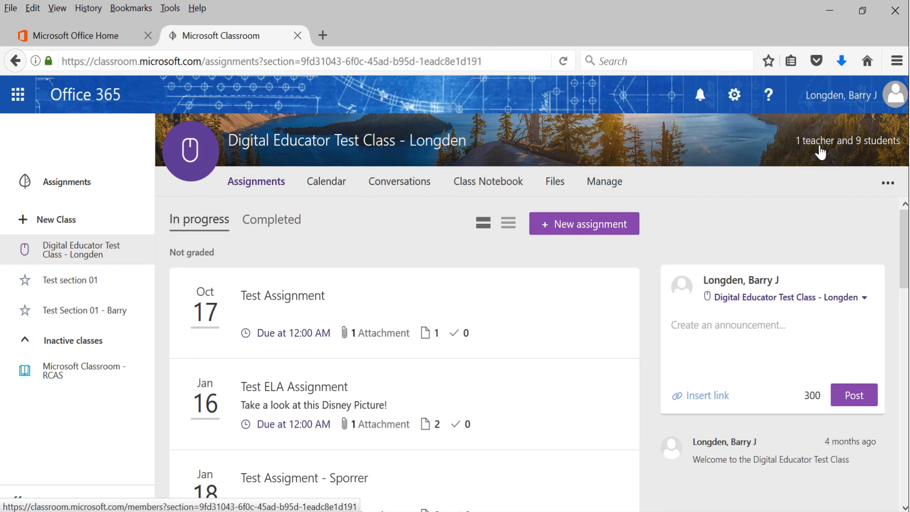
{"action": "mouse_move", "coordinate": [815, 152]}
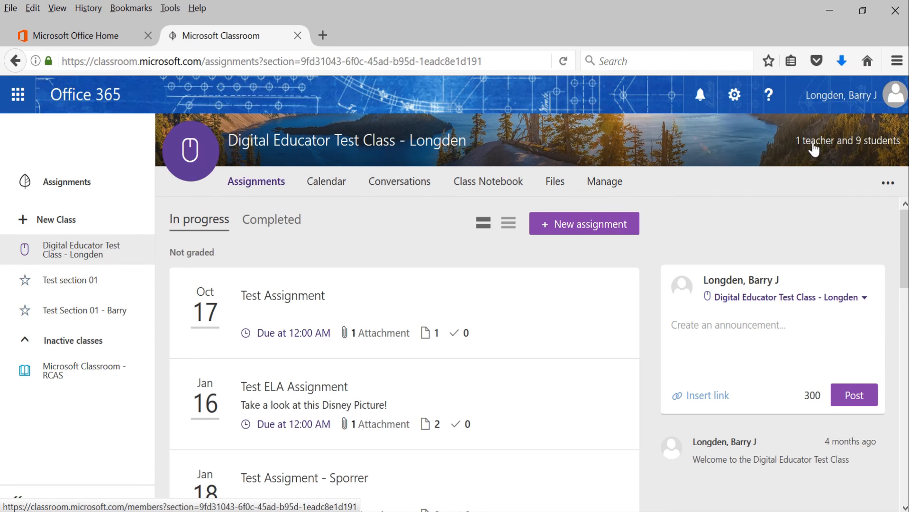
{"action": "mouse_move", "coordinate": [820, 149]}
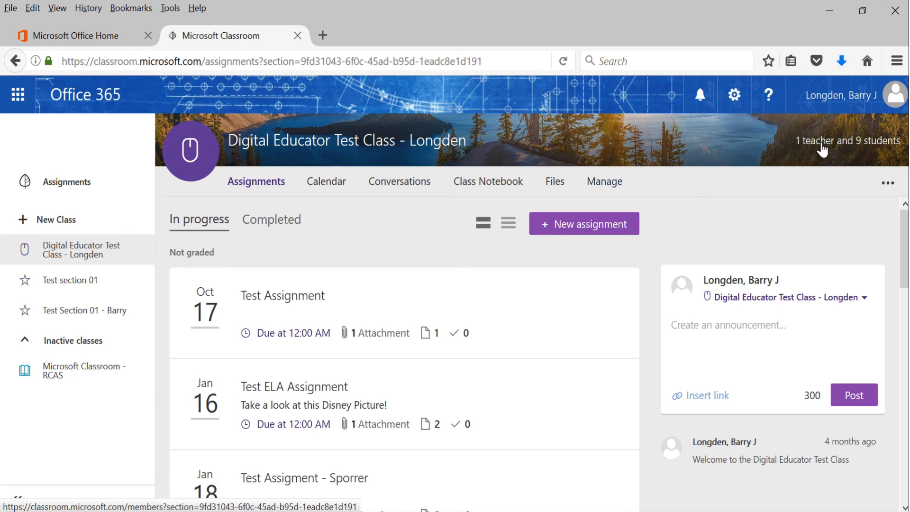
{"action": "mouse_move", "coordinate": [806, 185]}
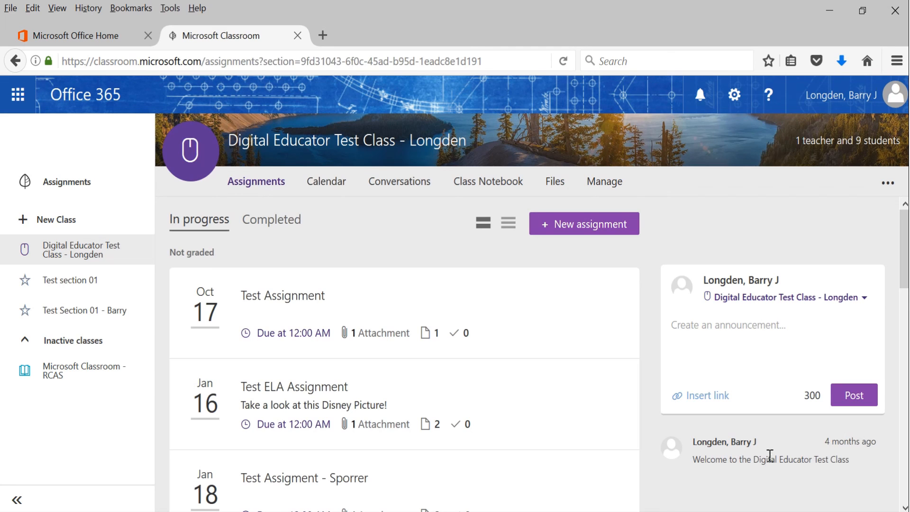
{"action": "mouse_move", "coordinate": [720, 236]}
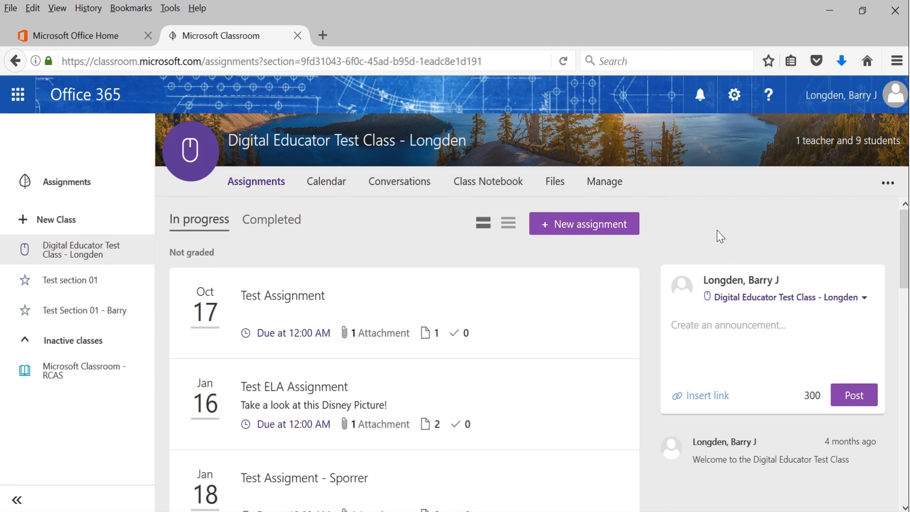